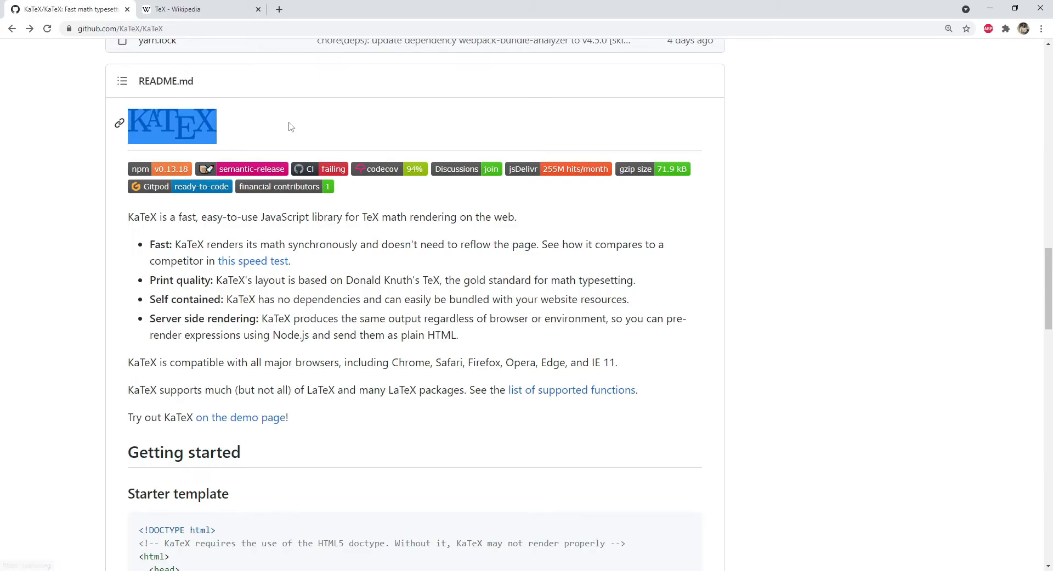
Glance at the TeX Wikipedia article and KaTeX README, then bring up index.html in VS Code
left_click(195, 9)
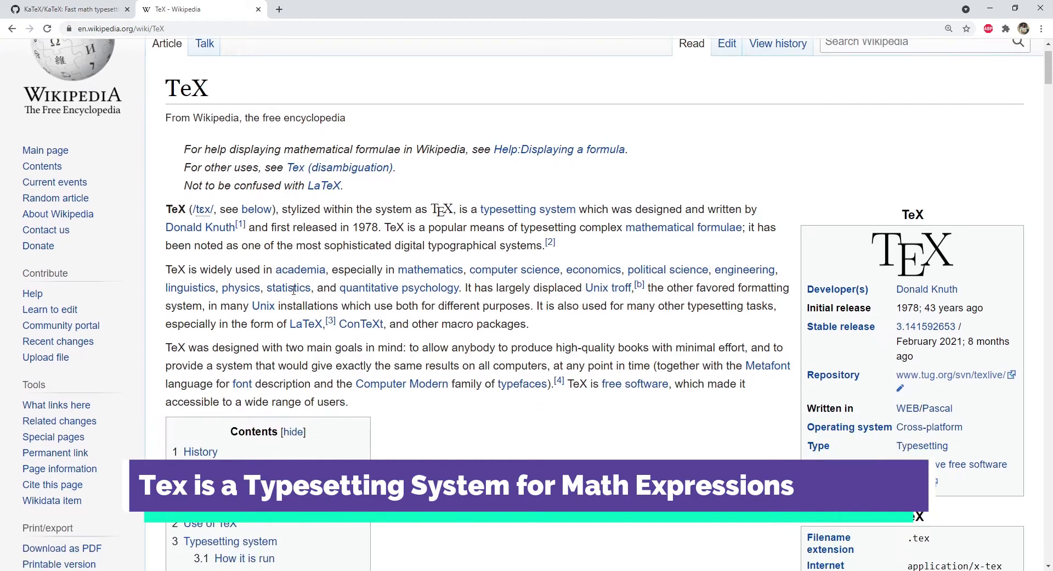
scroll("down", 3)
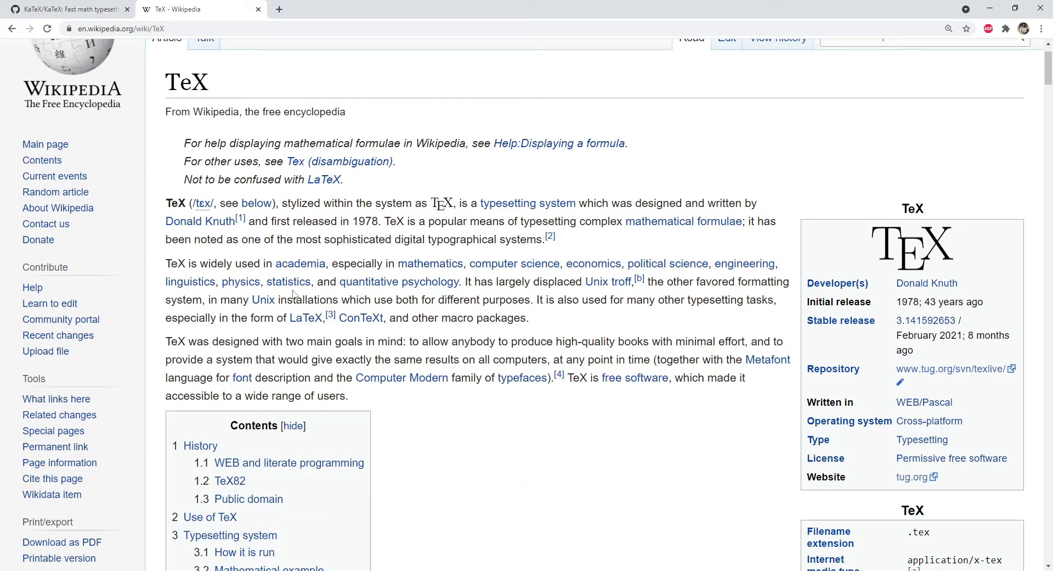
left_click(63, 9)
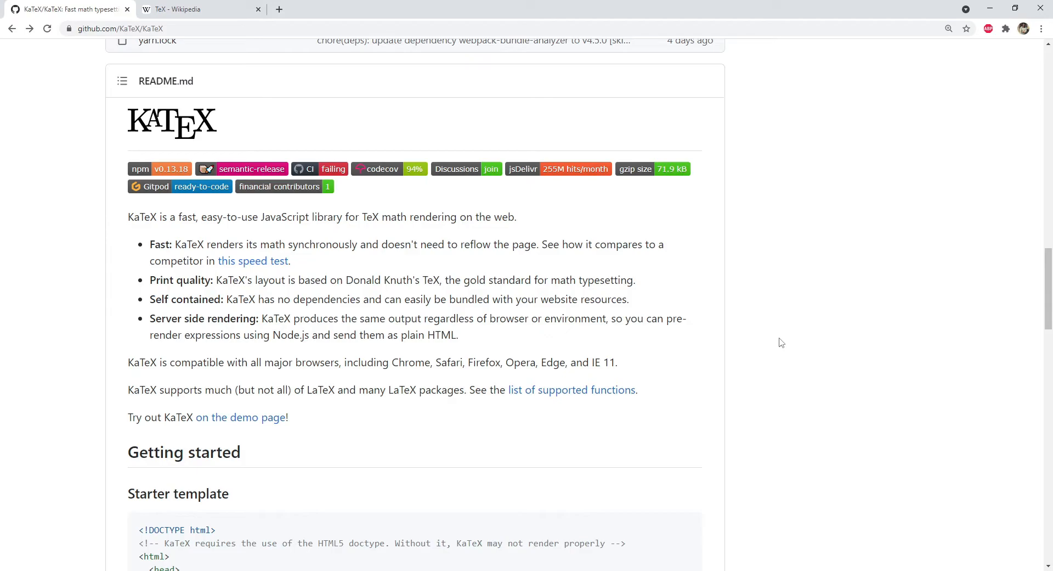
left_click(572, 389)
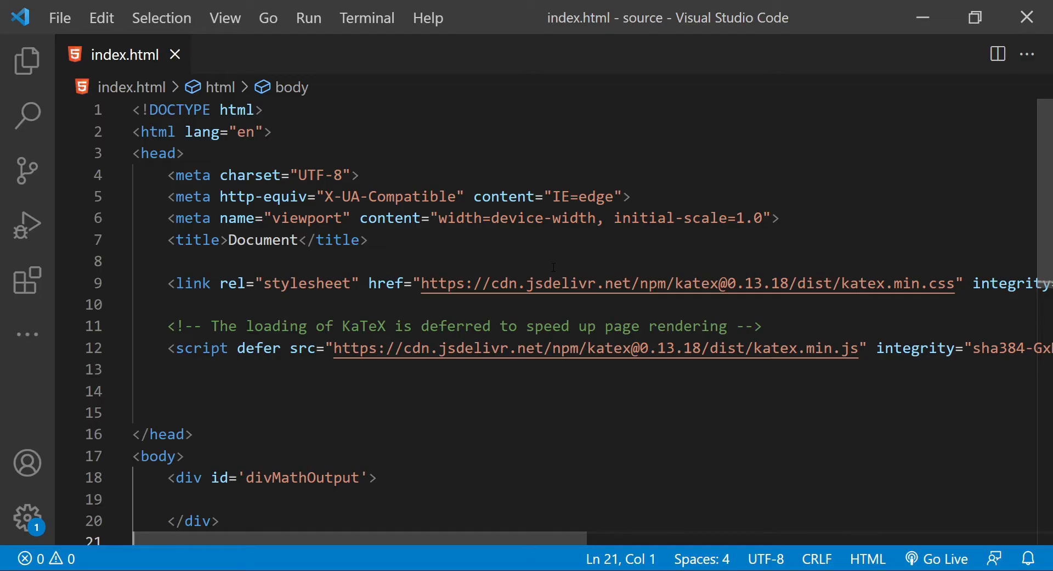
mouse_move(602, 291)
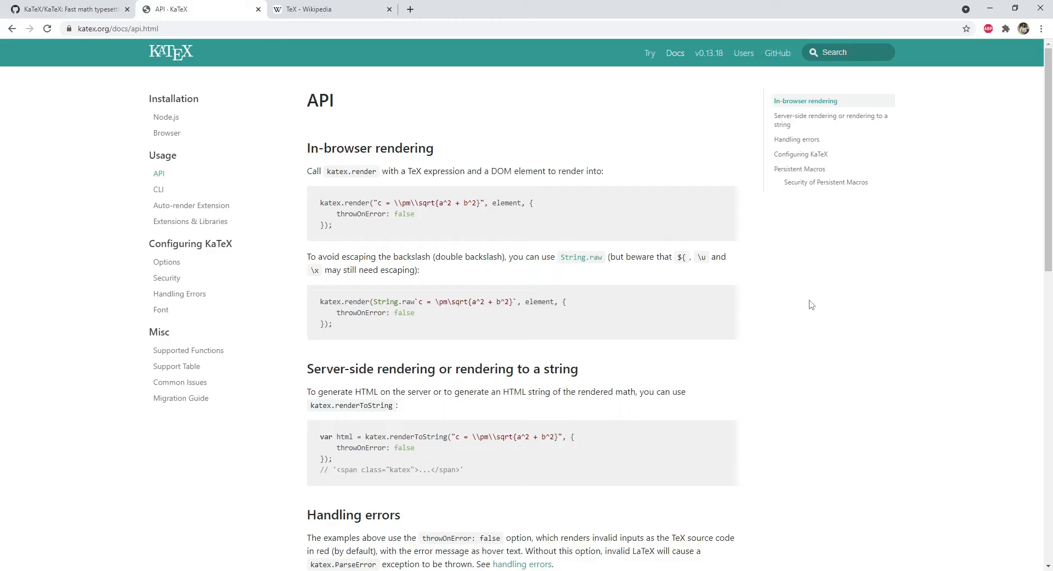
mouse_move(595, 239)
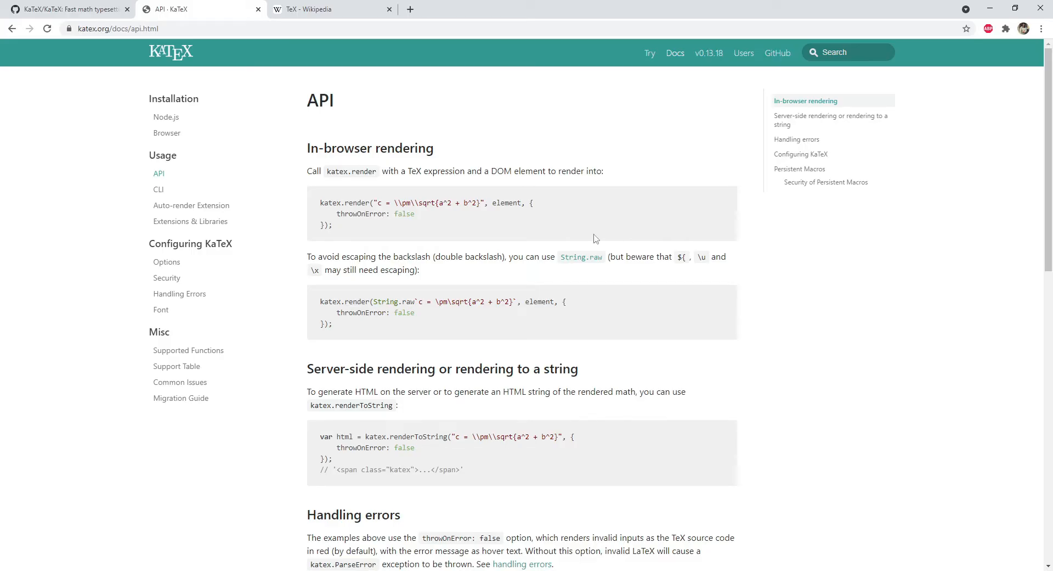
mouse_move(270, 127)
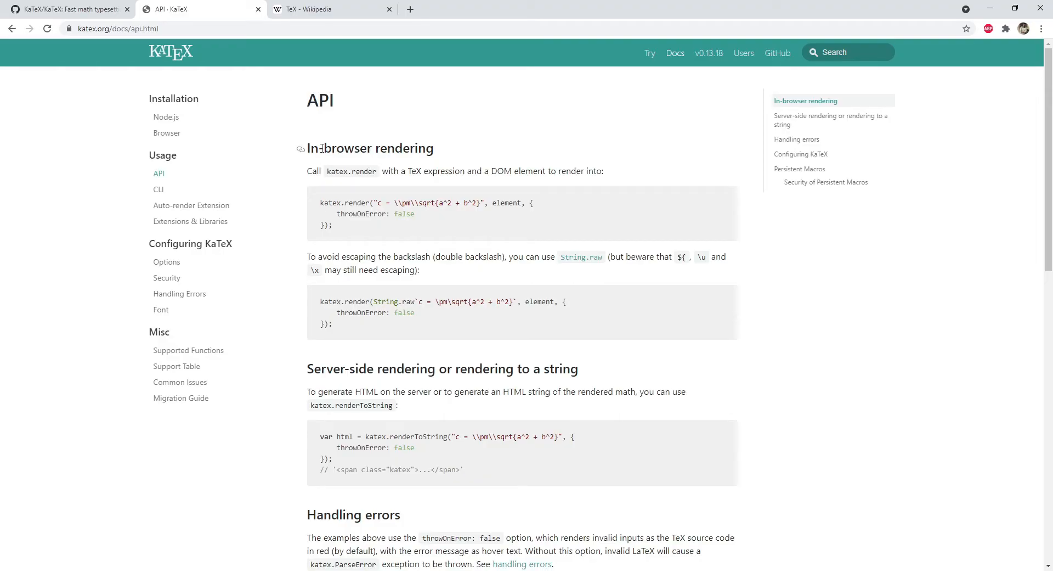
Highlight katex.render and its element argument in the in-browser rendering example
double_click(350, 202)
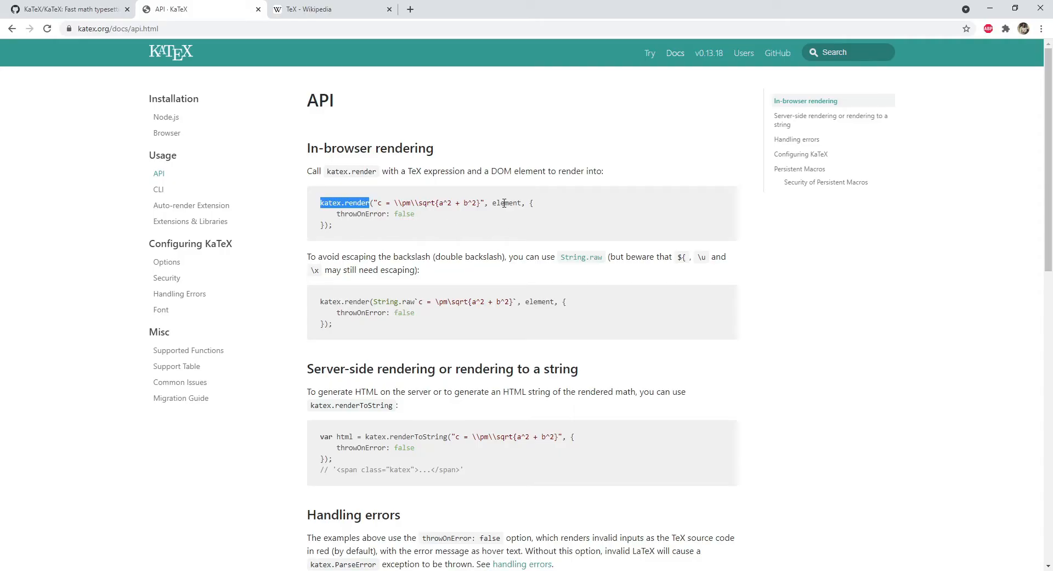
double_click(507, 202)
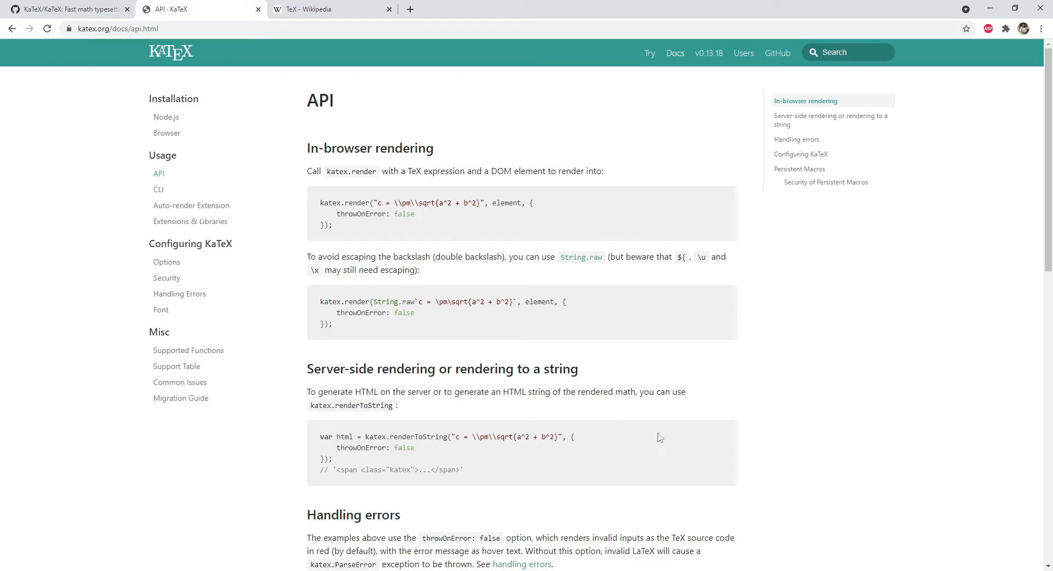
mouse_move(642, 437)
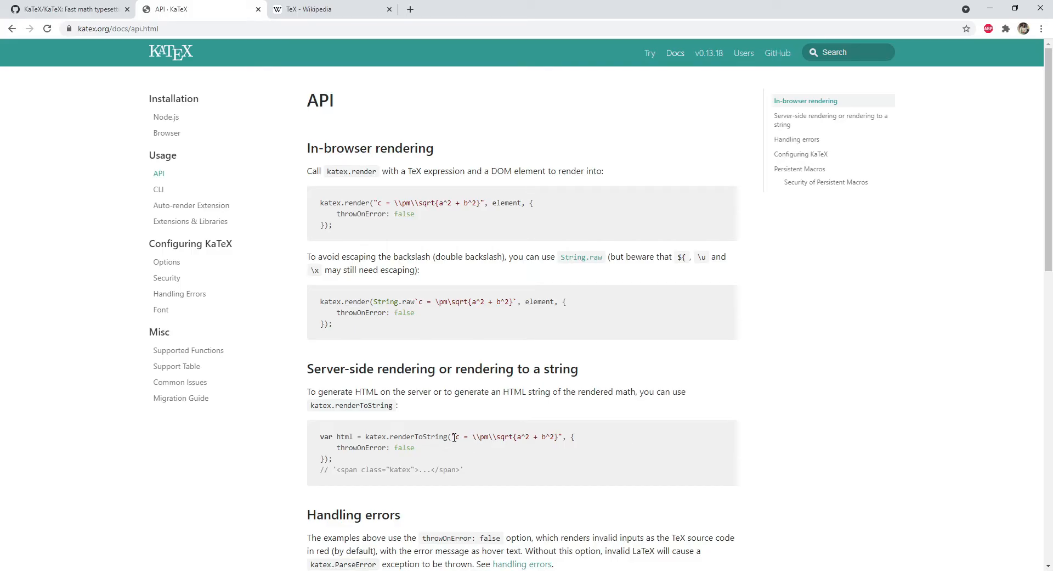
left_click_drag(457, 436, 557, 437)
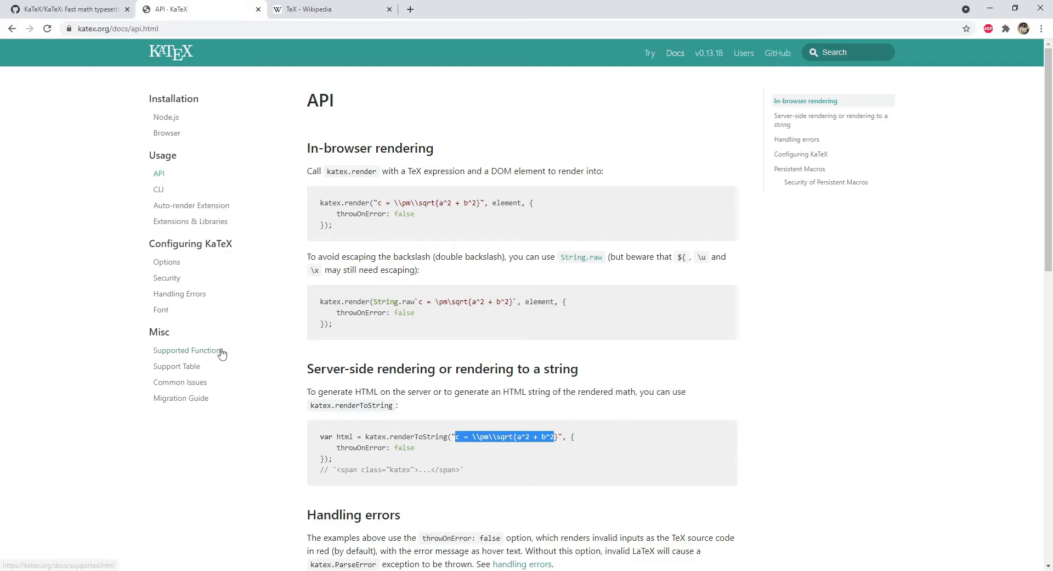
mouse_move(190, 365)
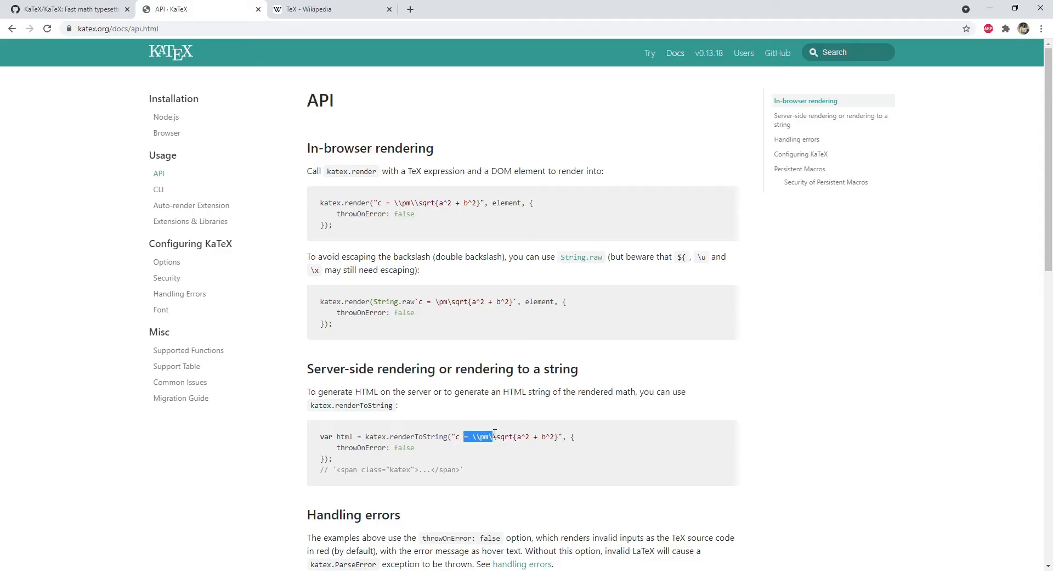
left_click_drag(494, 437, 550, 437)
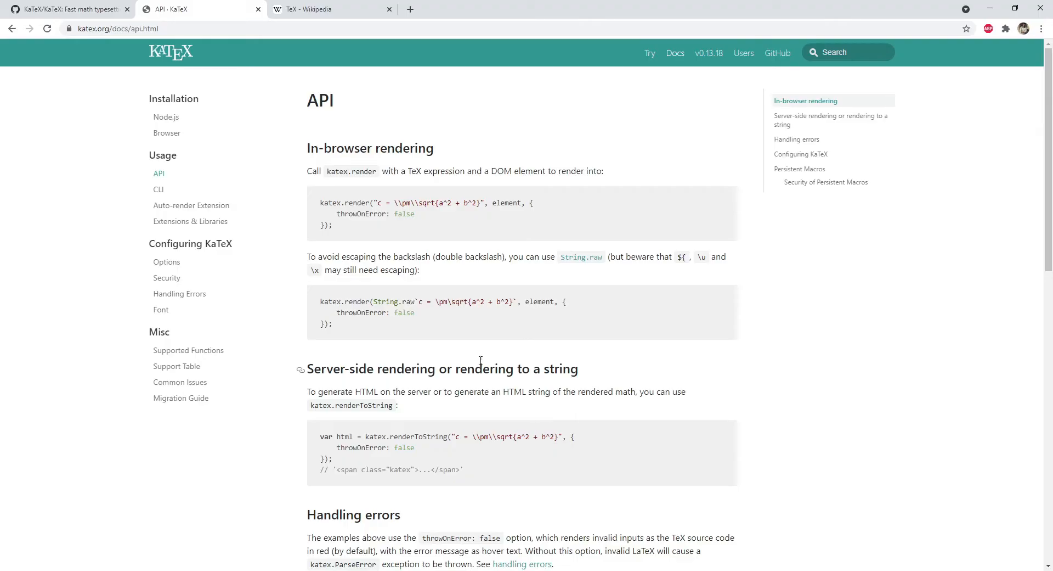
double_click(396, 301)
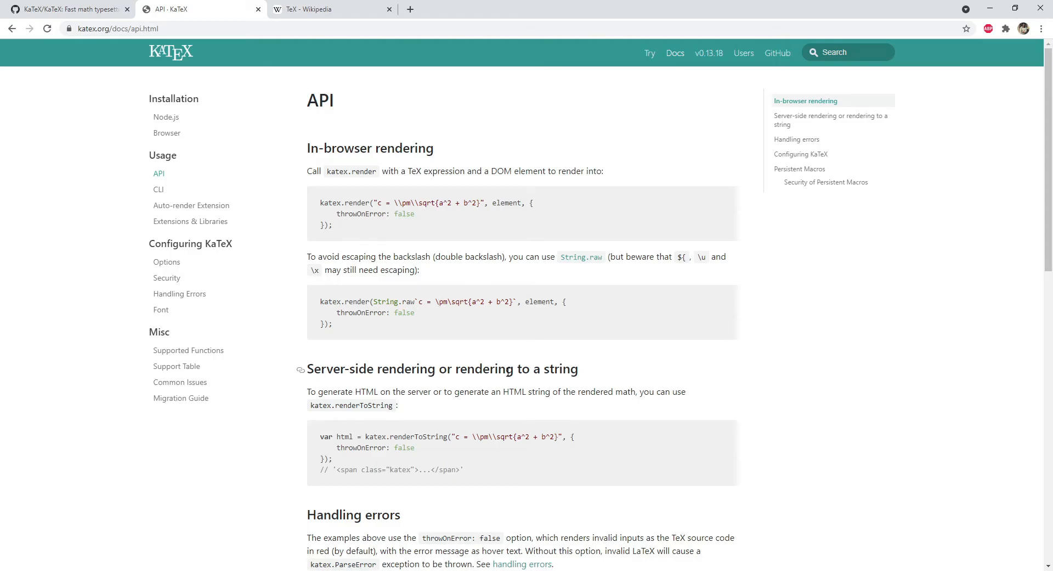
mouse_move(566, 422)
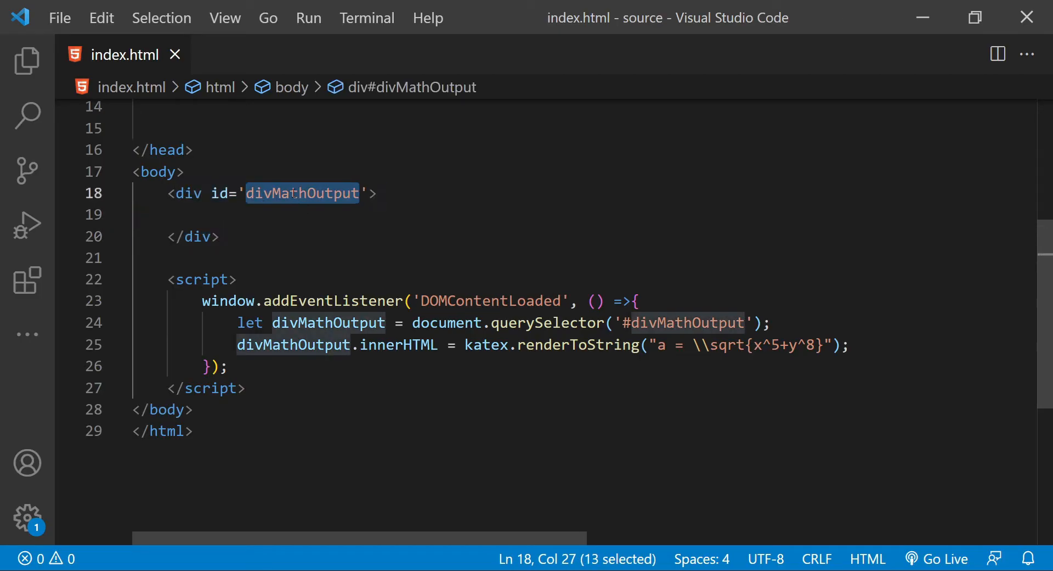
Walk through the script: divMathOutput id, DOMContentLoaded event and the a = \sqrt{x^5+y^8} string
double_click(491, 300)
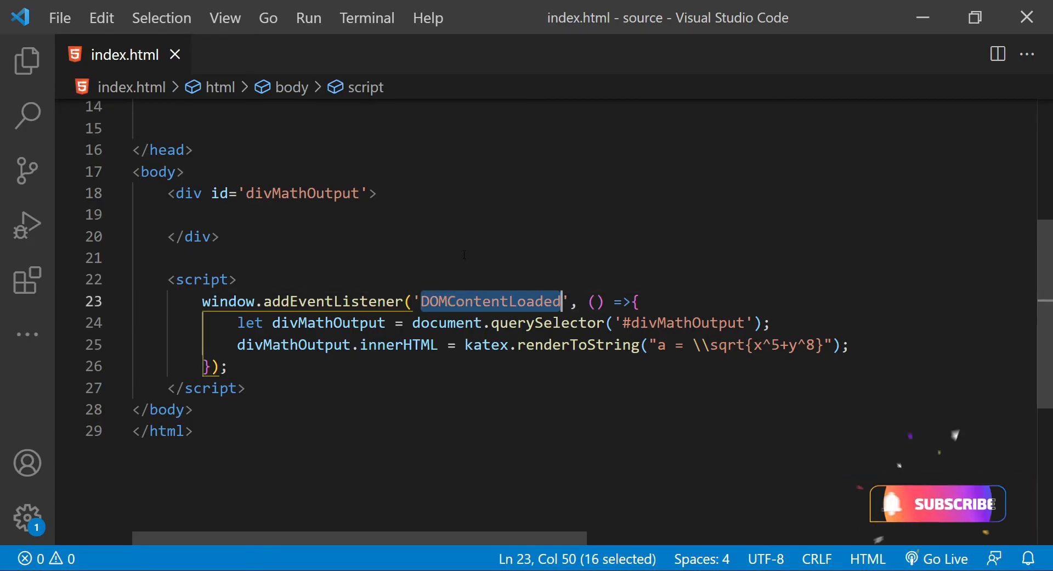
double_click(397, 344)
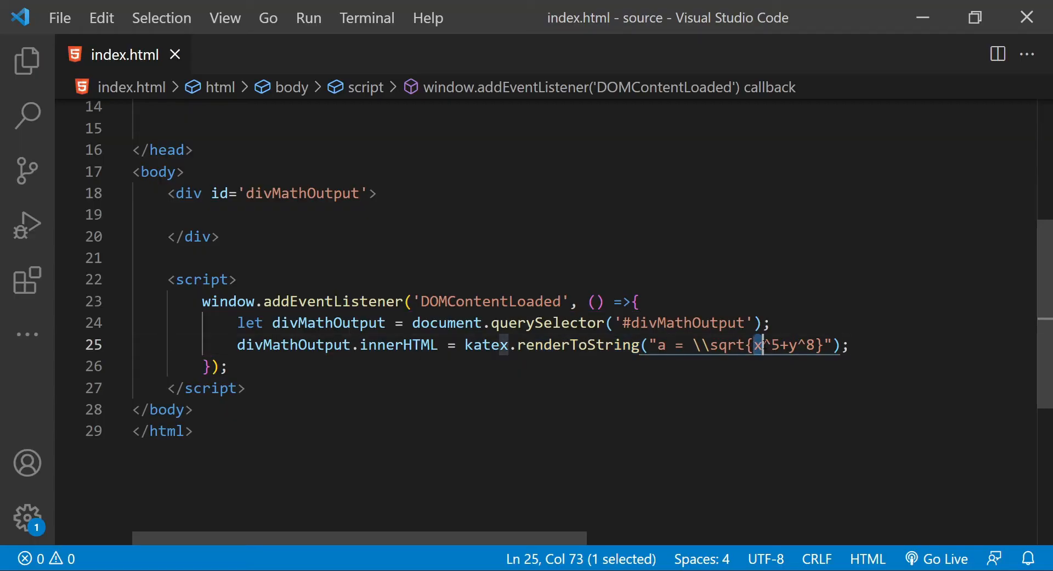
left_click(222, 236)
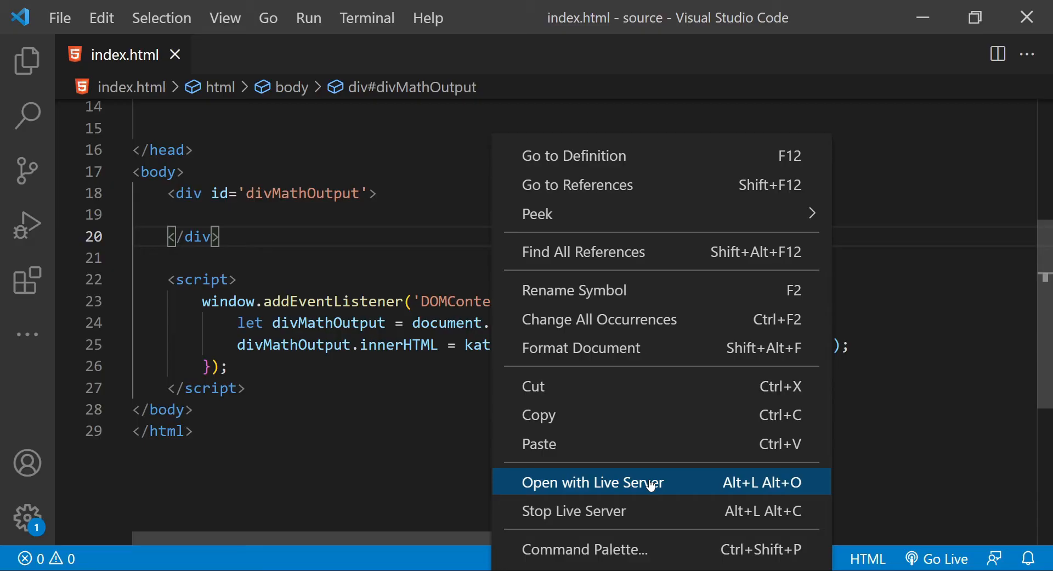
View index.html in Chrome with the typeset equation a = √(x⁵+y⁸)
left_click(591, 481)
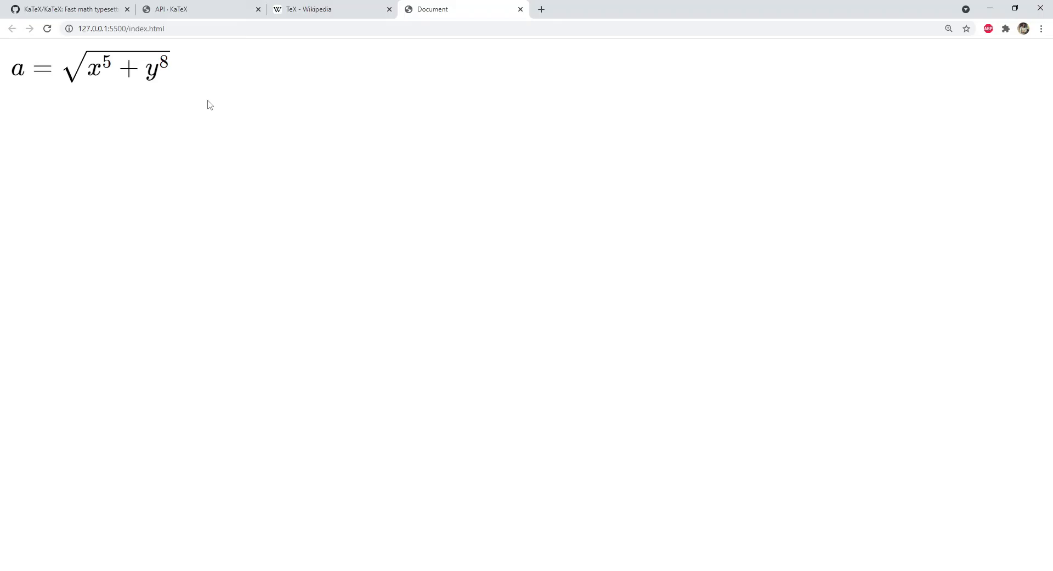
mouse_move(187, 91)
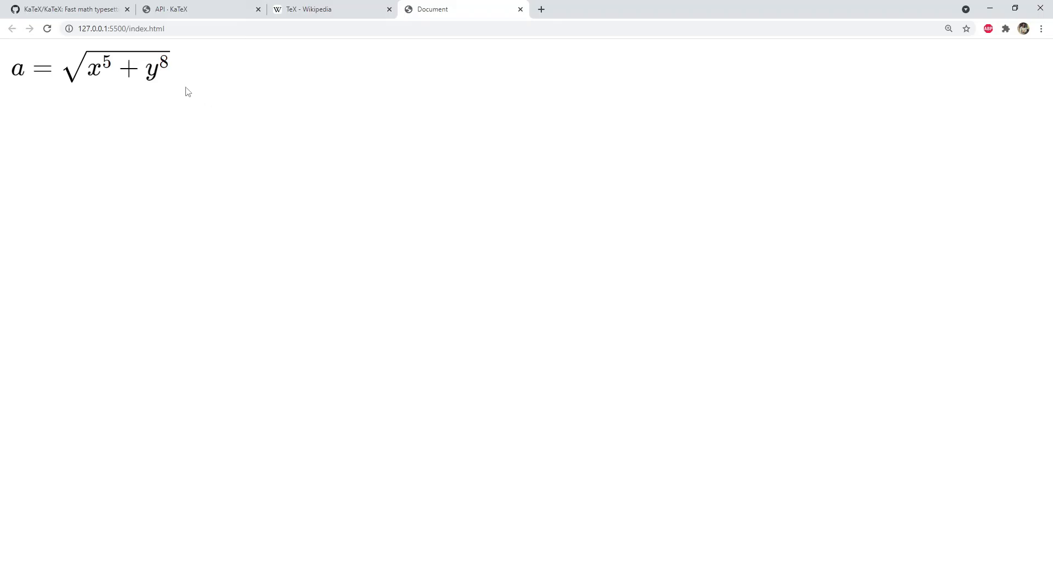
Browse Supported Functions and the alphabetical Support Table, then land on the Node.js installation page
left_click(202, 9)
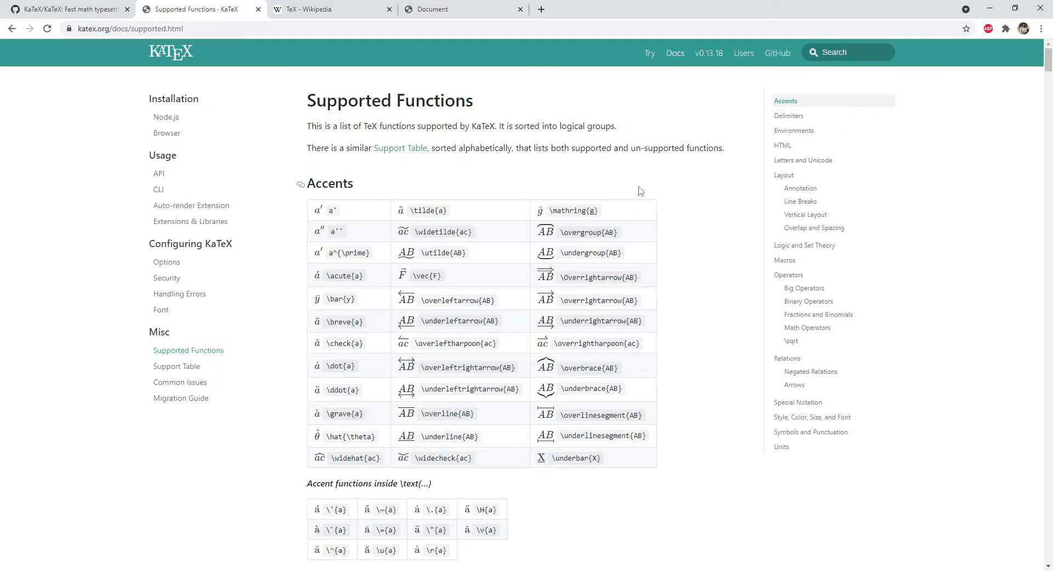
scroll("down", 3)
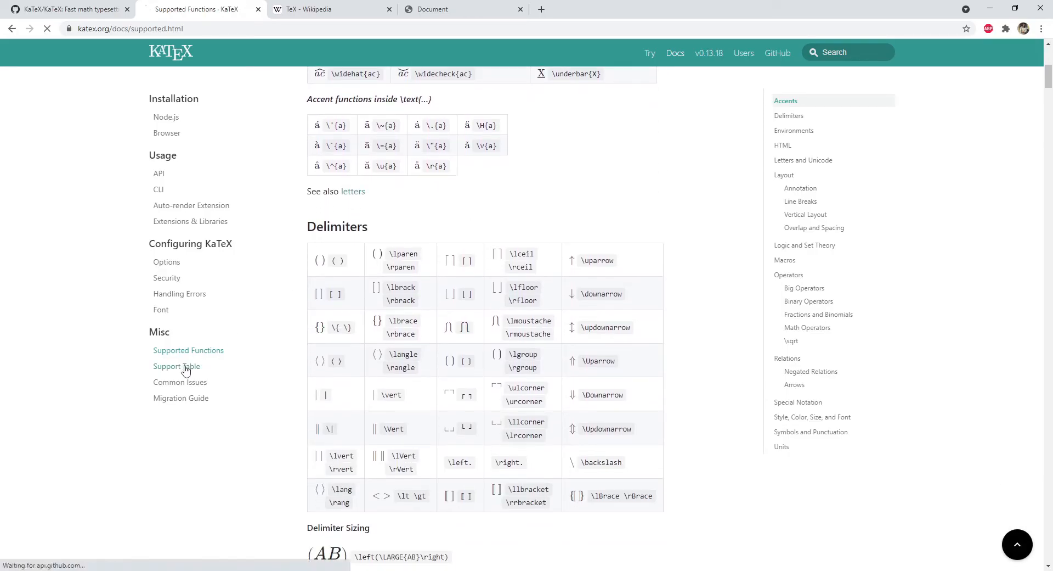
left_click(177, 365)
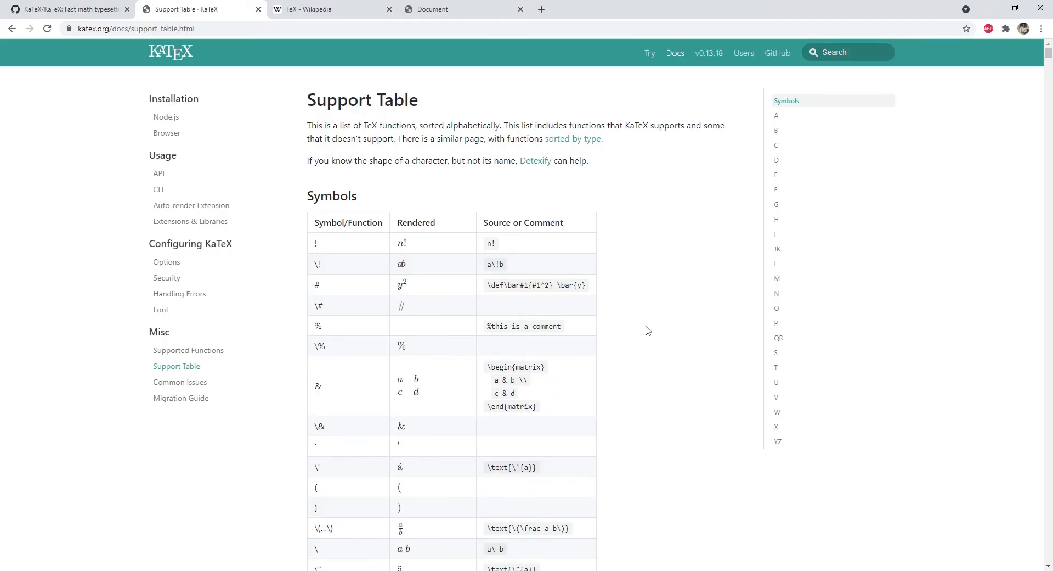
scroll("down", 3)
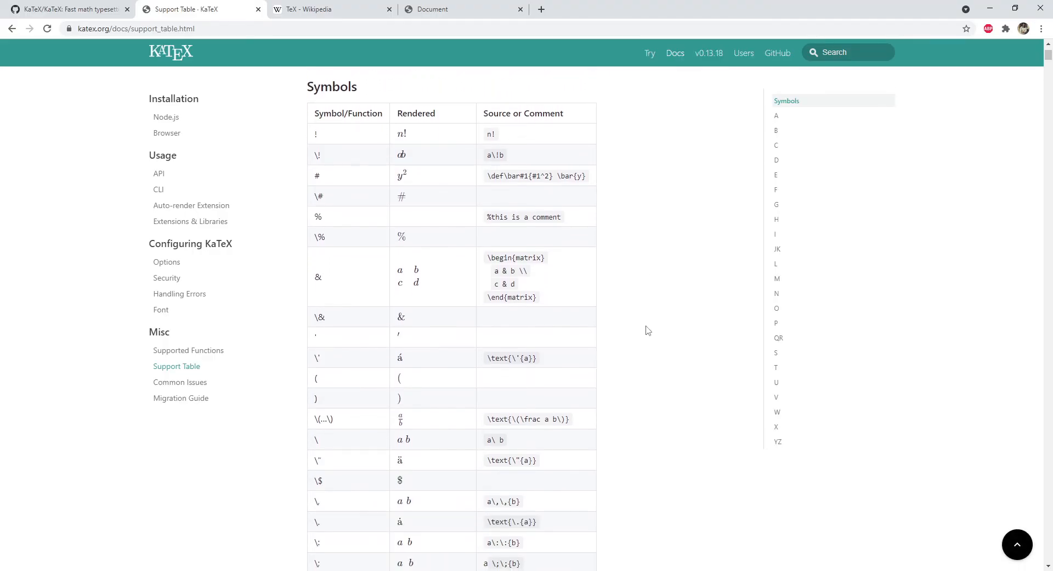
scroll("down", 3)
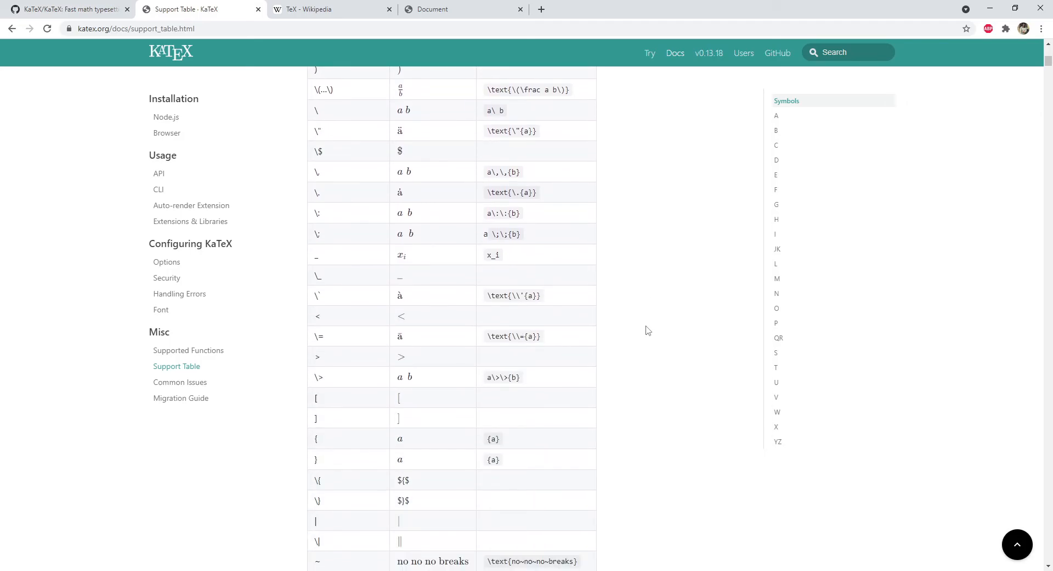
left_click(166, 116)
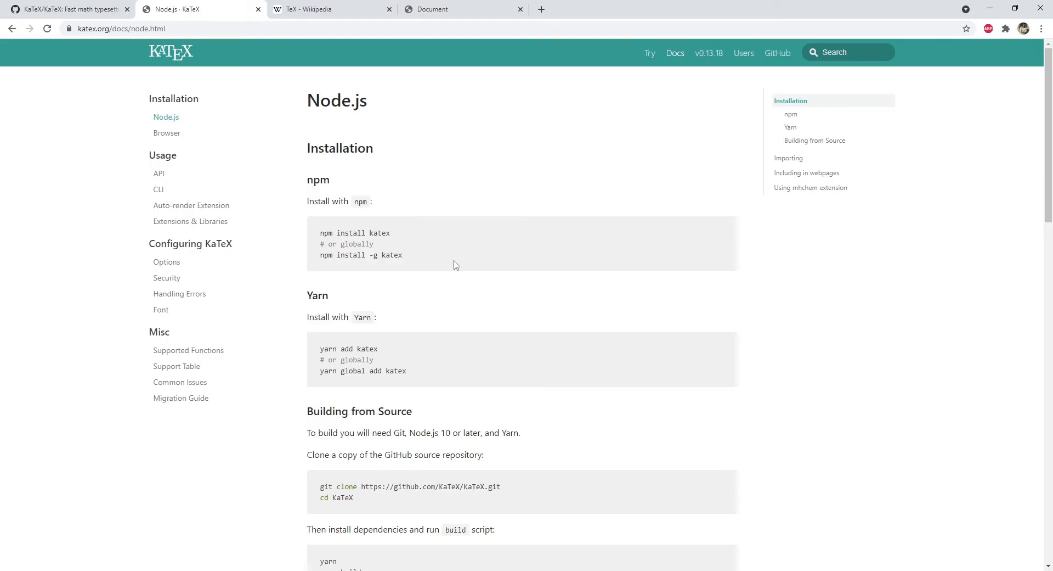
Read the Options and Font pages, then the Security note on script injection
left_click(167, 261)
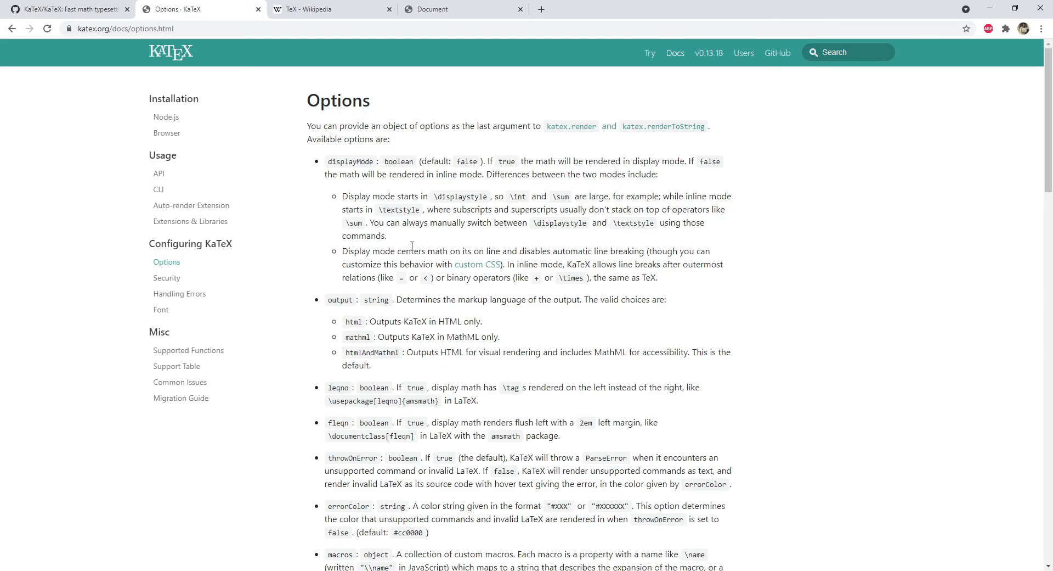
left_click(162, 309)
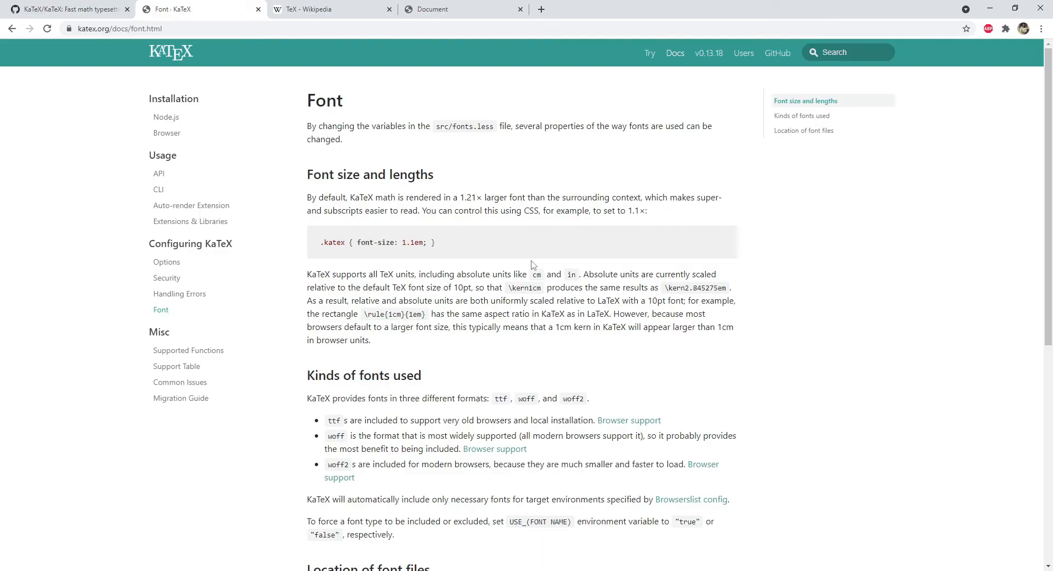
scroll("down", 3)
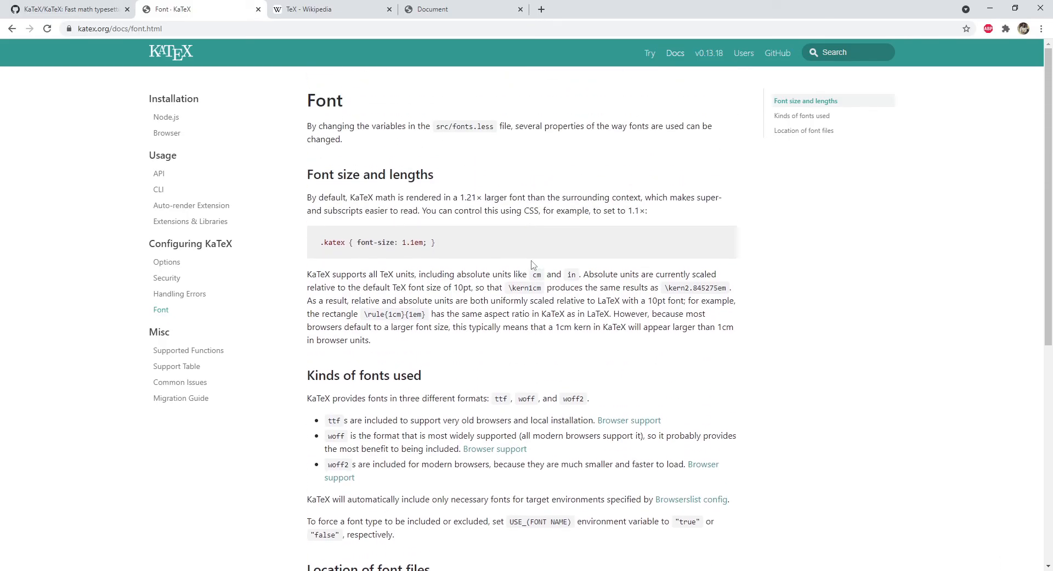
left_click(166, 278)
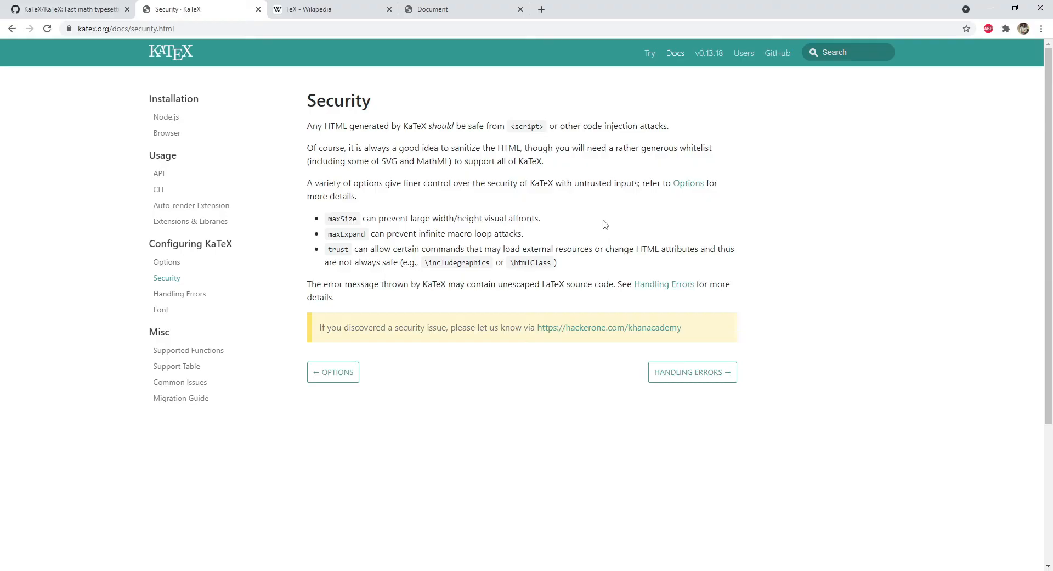
mouse_move(437, 143)
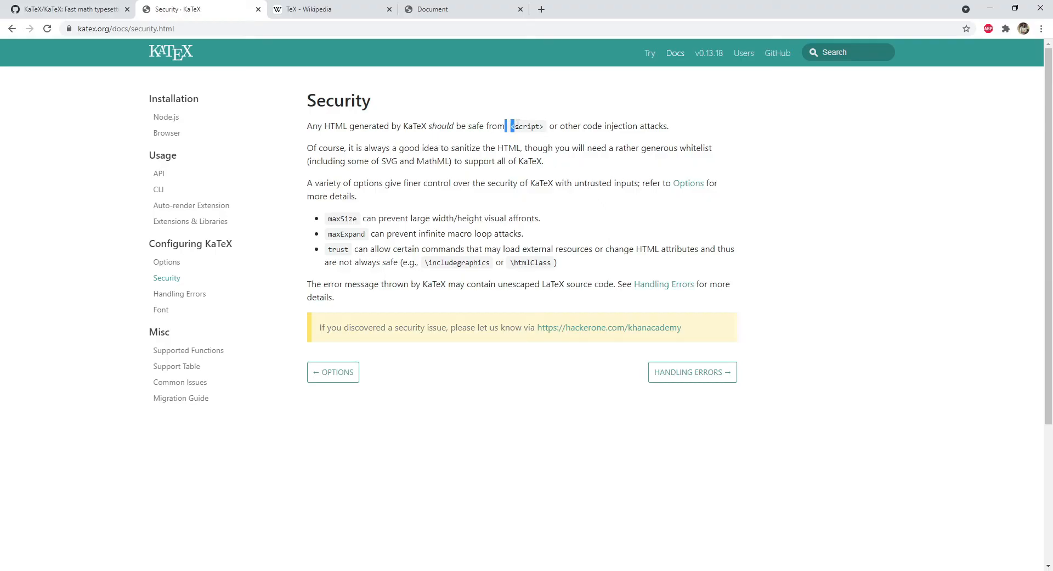
double_click(528, 126)
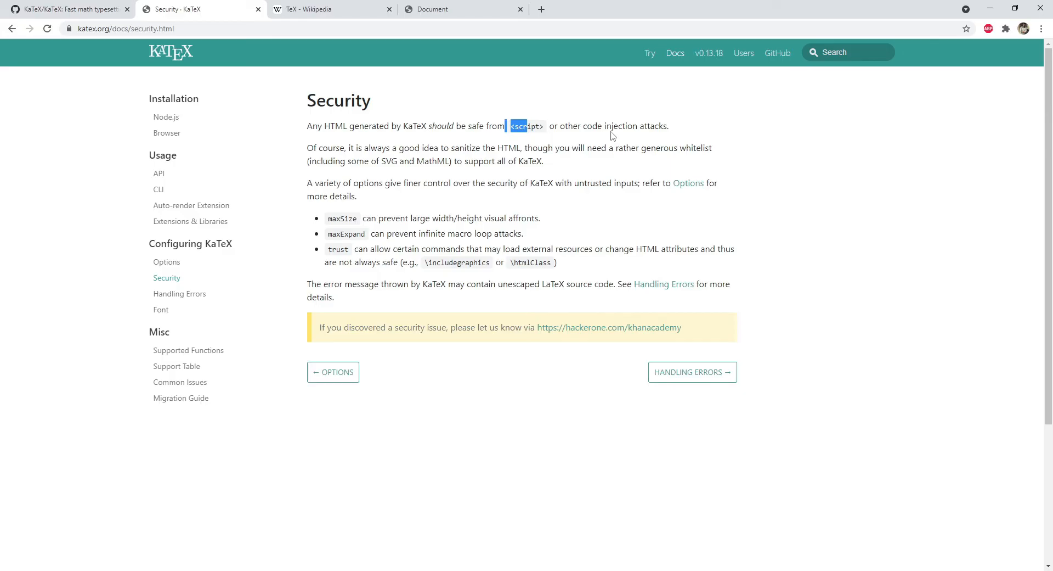
mouse_move(630, 152)
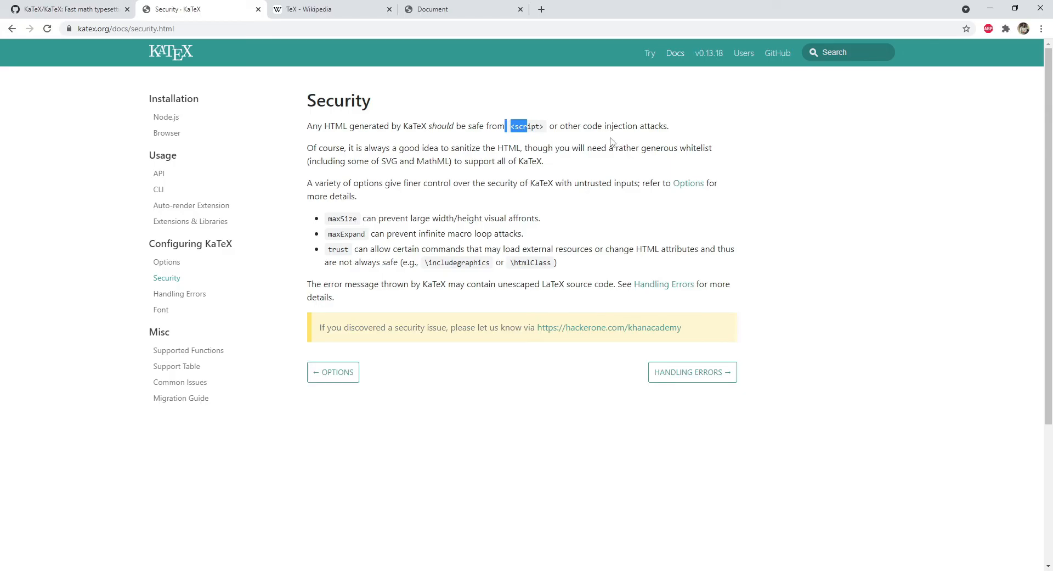
Skim the Extensions & Libraries listings and return to the KaTeX README on GitHub
left_click(189, 222)
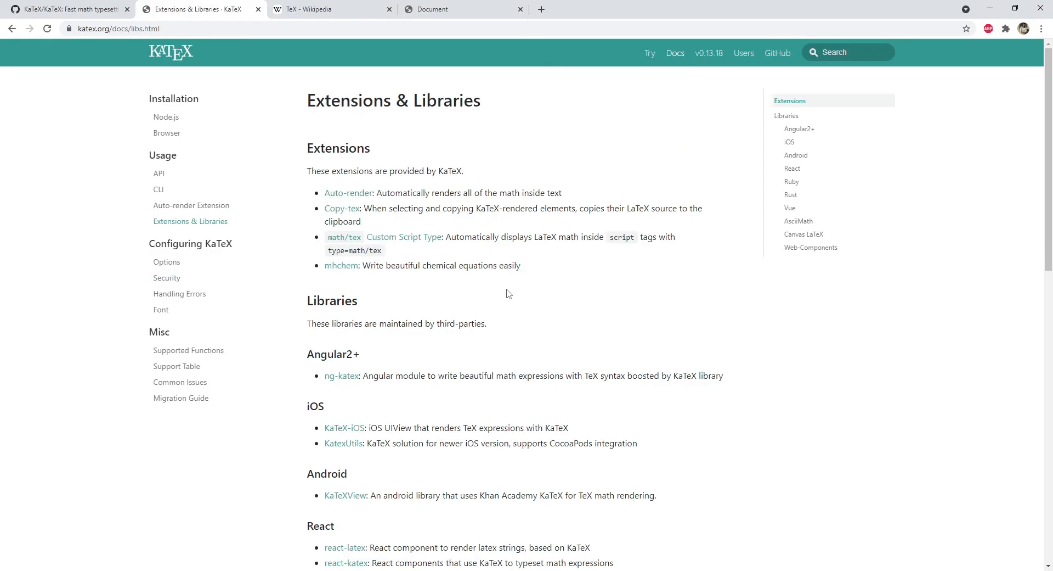
mouse_move(504, 292)
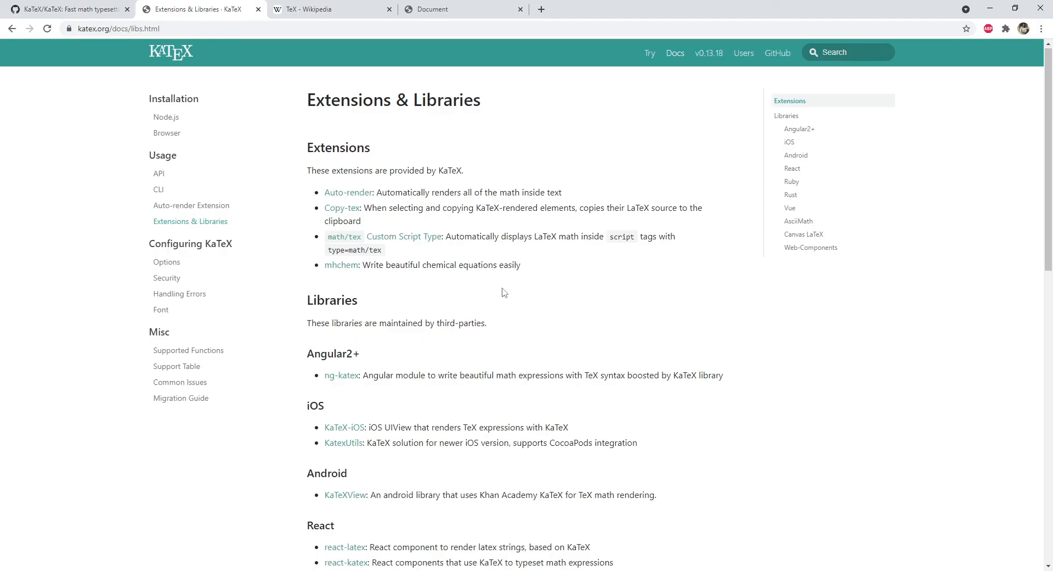
scroll("down", 3)
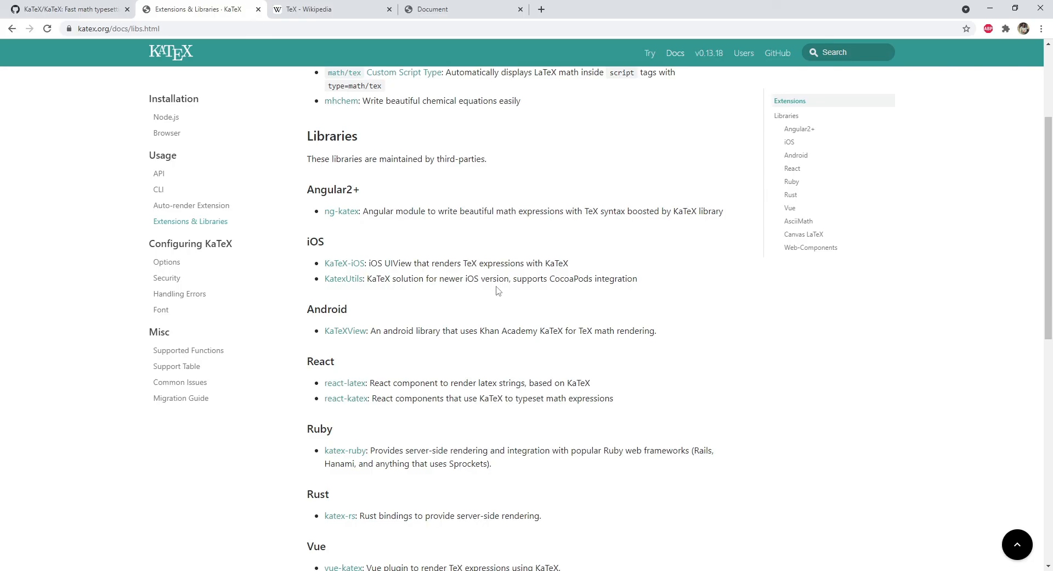
left_click(64, 9)
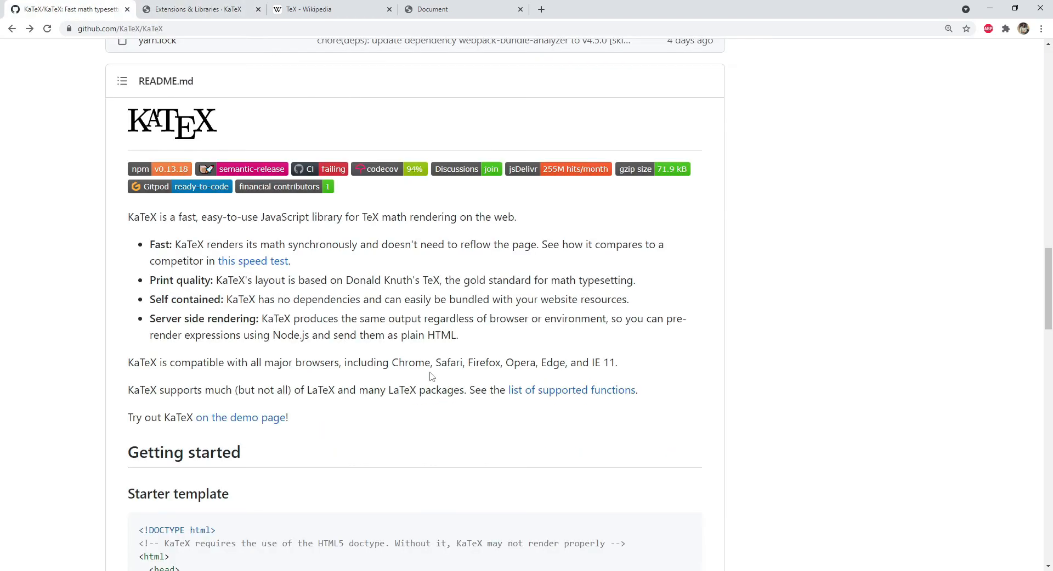